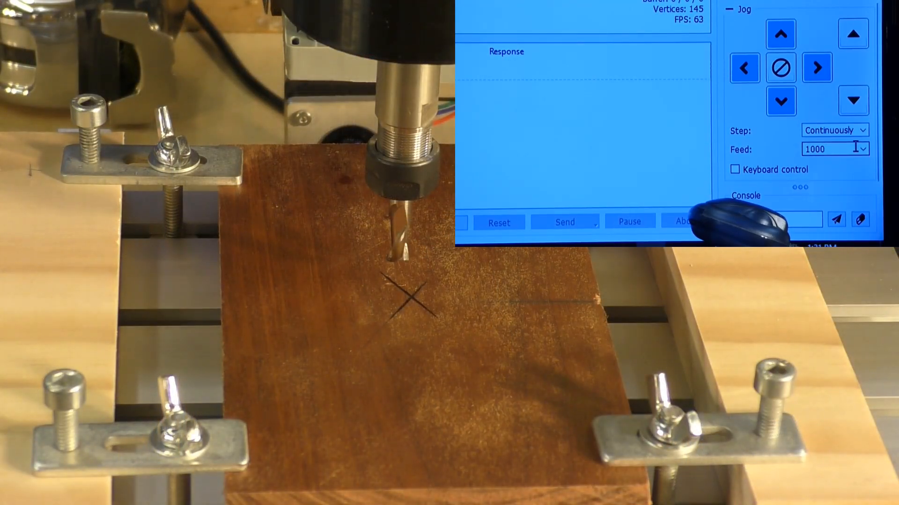
Step: Change the Jog panel feed rate from 1000 to 100
{"action": "left_click", "coordinate": [832, 149]}
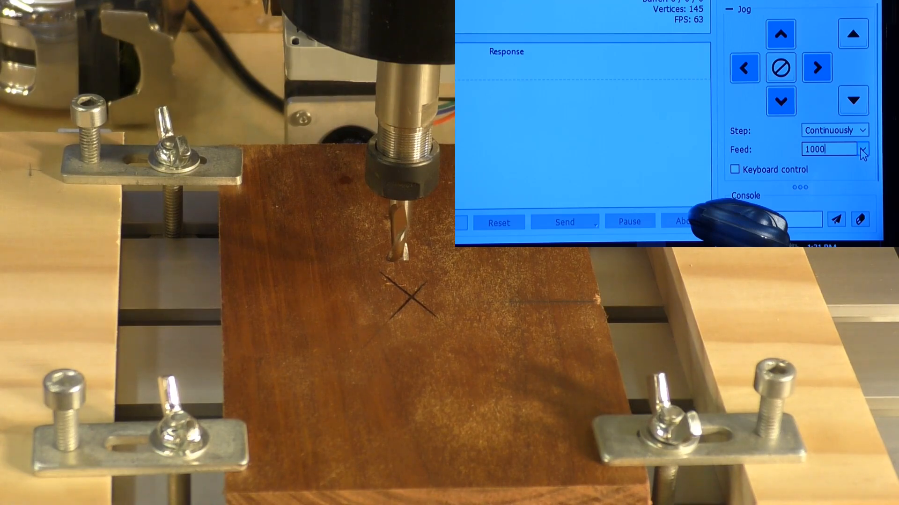
{"action": "left_click", "coordinate": [862, 149]}
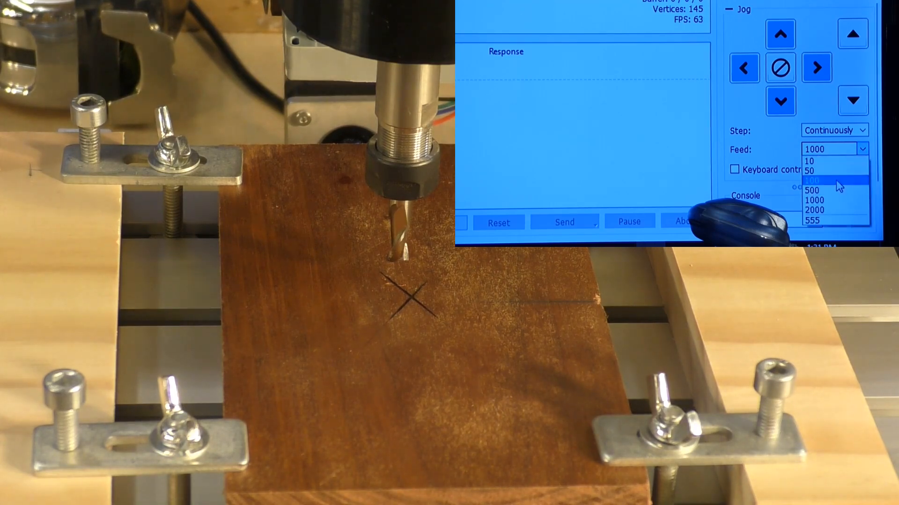
{"action": "left_click", "coordinate": [812, 180]}
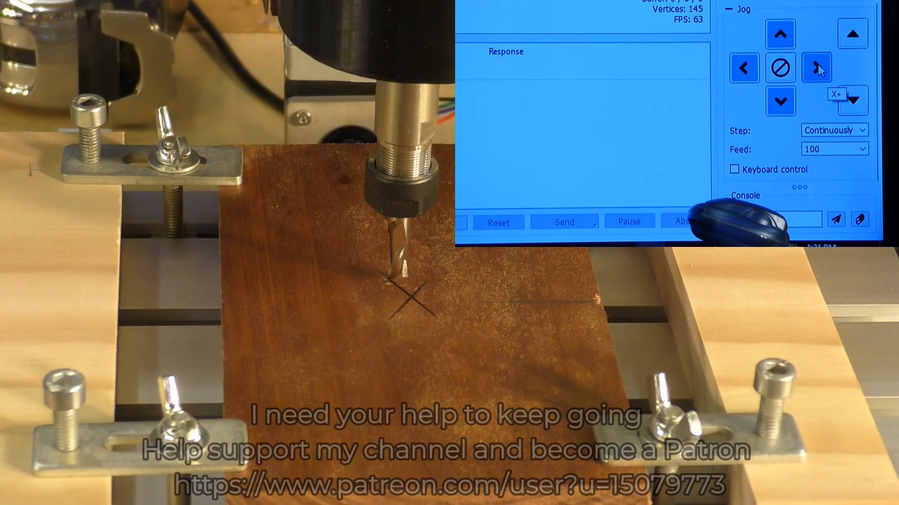
Step: Jog the bit with X+ and Y- until it sits over the cross centre
{"action": "left_click", "coordinate": [816, 67]}
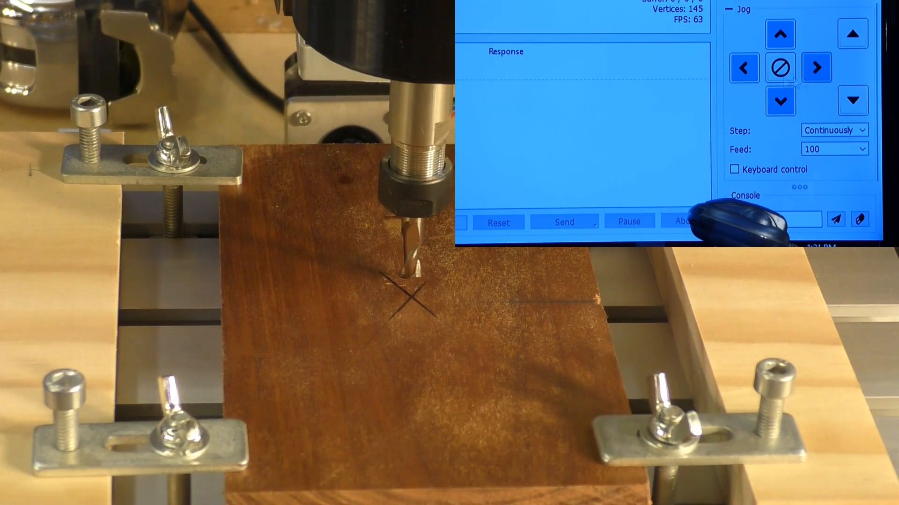
{"action": "left_click", "coordinate": [780, 101]}
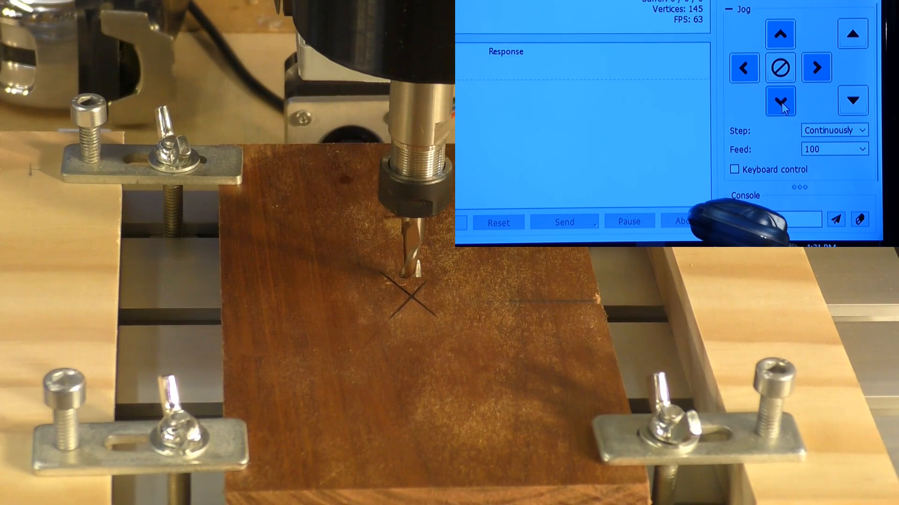
{"action": "left_click", "coordinate": [779, 100]}
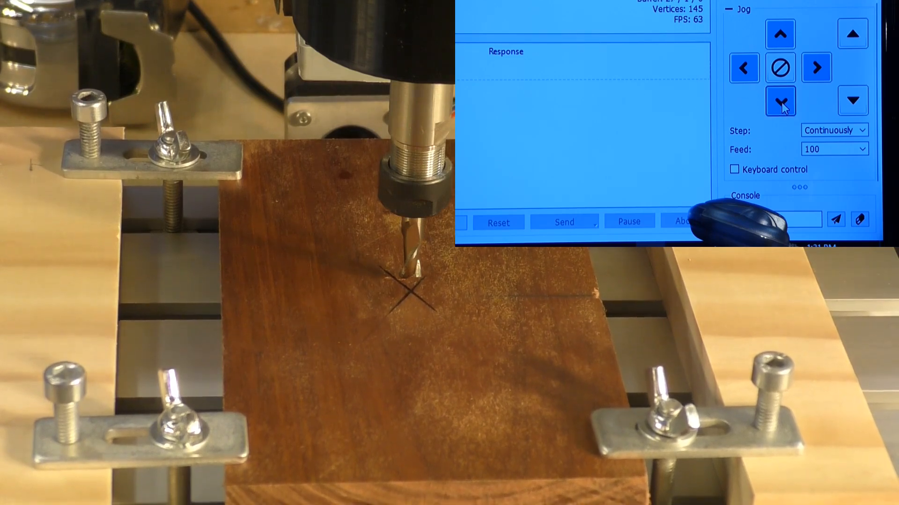
{"action": "left_click", "coordinate": [781, 101]}
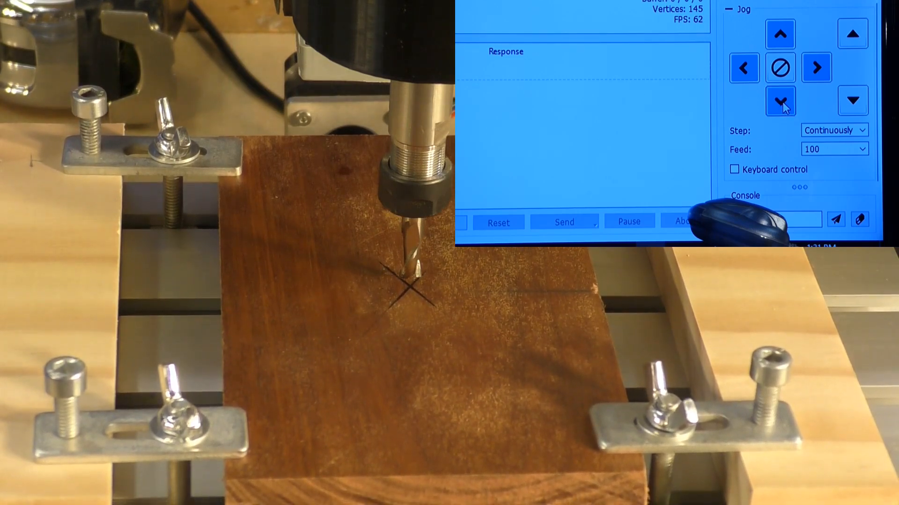
{"action": "left_click", "coordinate": [780, 100]}
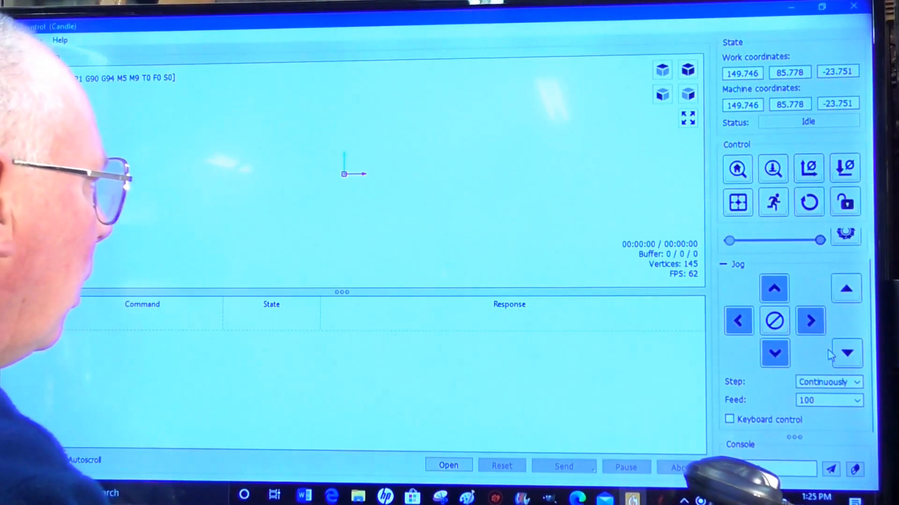
{"action": "mouse_move", "coordinate": [810, 321]}
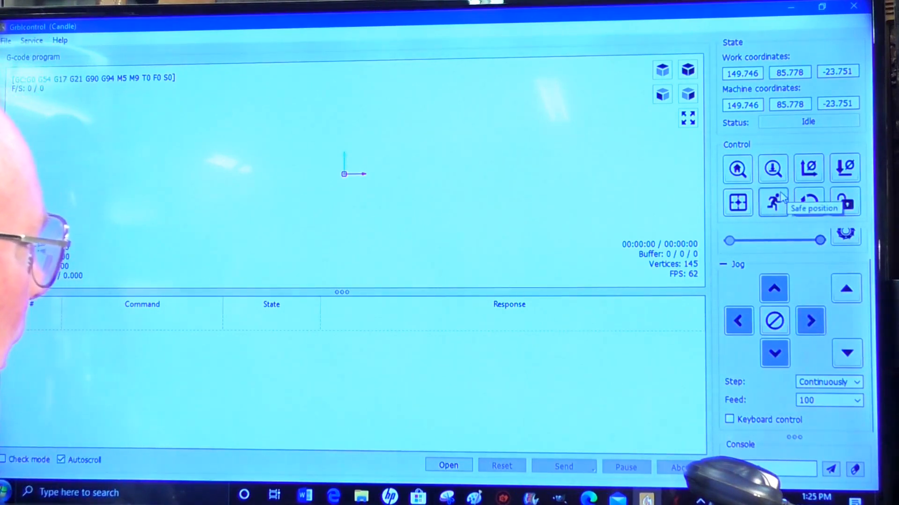
{"action": "mouse_move", "coordinate": [772, 169]}
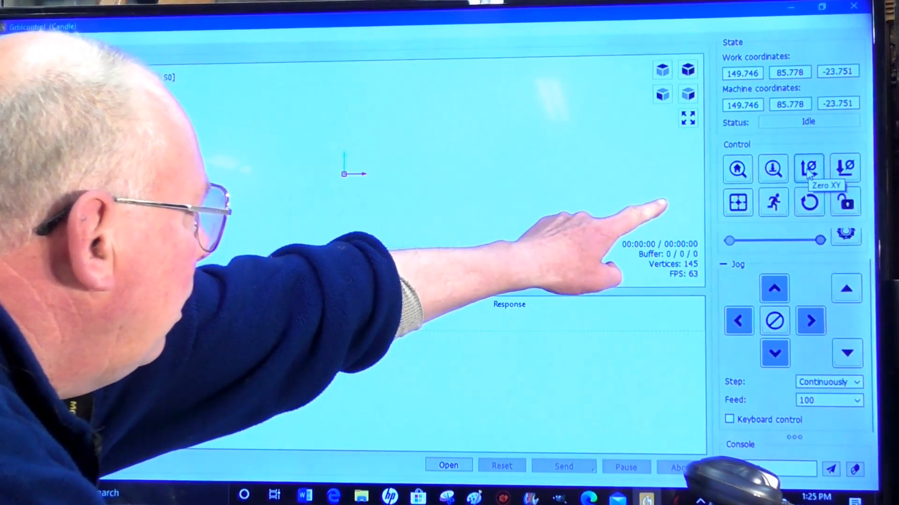
Step: Zero the XY work coordinates, then zero Z at the marked centre
{"action": "left_click", "coordinate": [808, 169]}
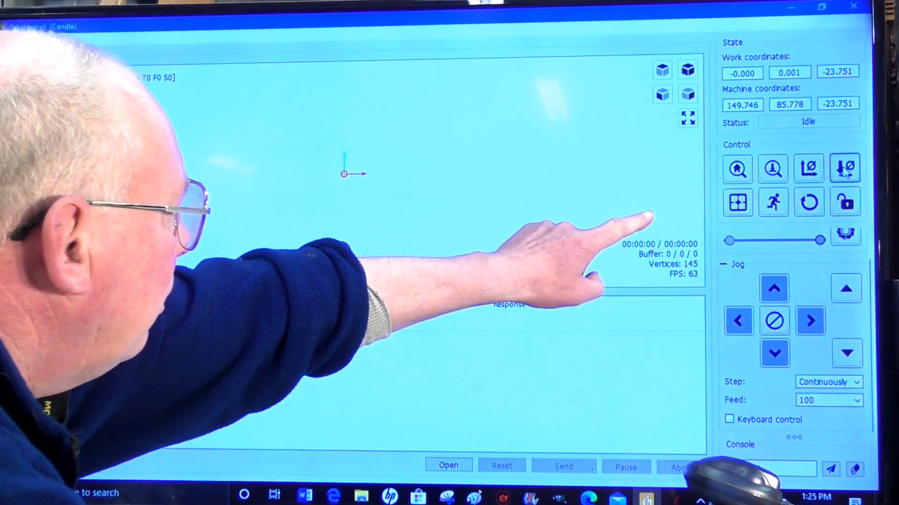
{"action": "left_click", "coordinate": [845, 168]}
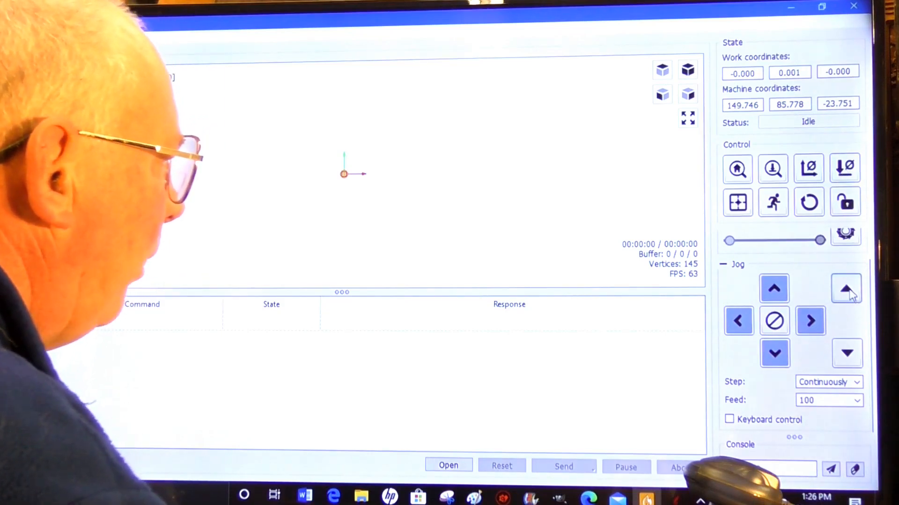
{"action": "mouse_move", "coordinate": [845, 288]}
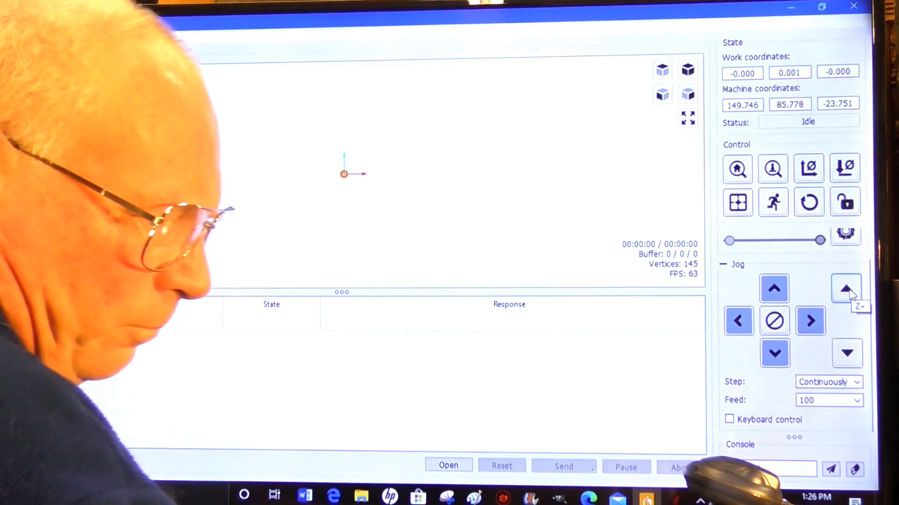
Step: Jog Z+ three times to lift the spindle about 7 mm
{"action": "left_click", "coordinate": [845, 288]}
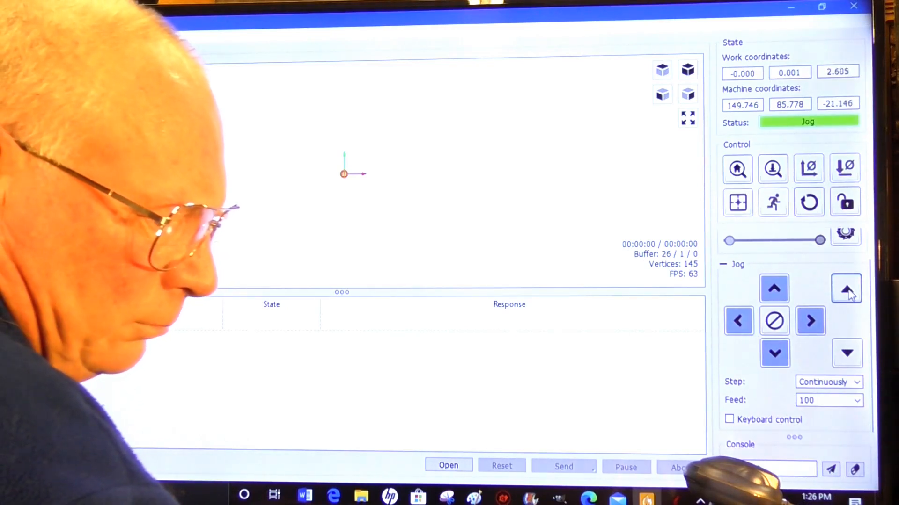
{"action": "left_click", "coordinate": [846, 288]}
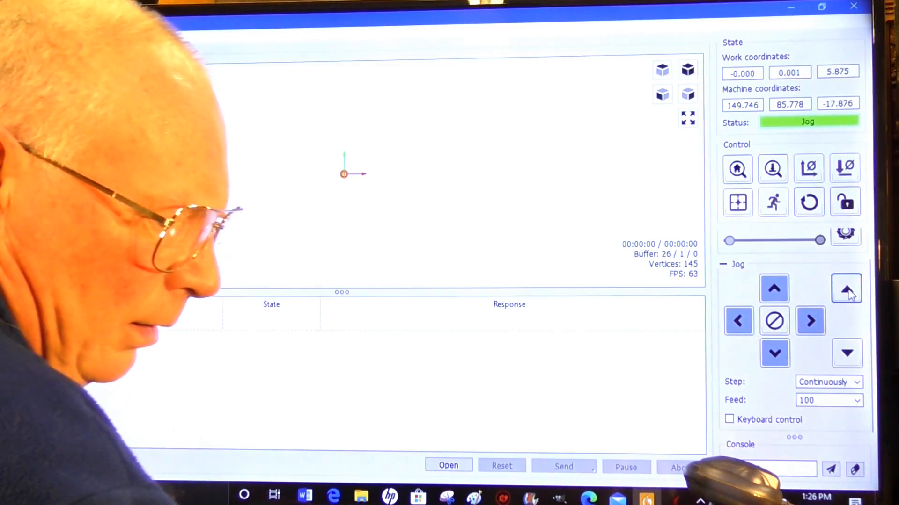
{"action": "left_click", "coordinate": [846, 288]}
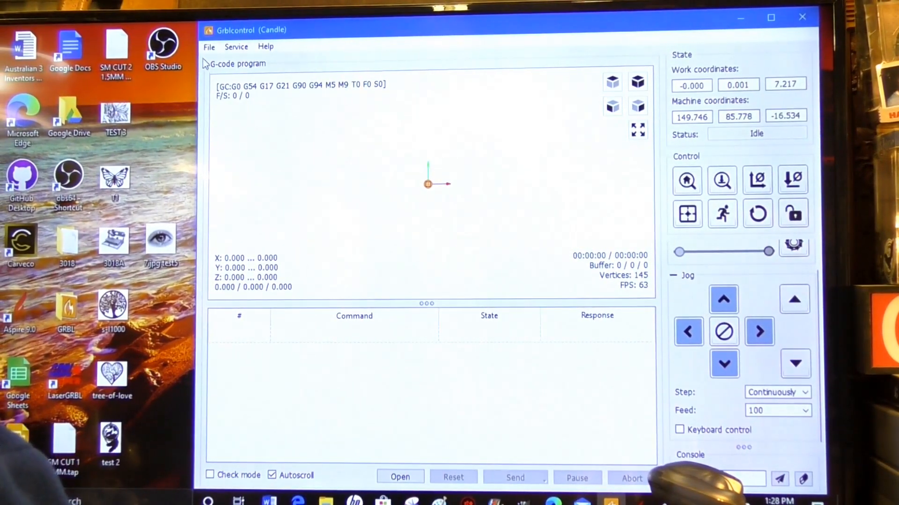
Step: Start opening a G-code file and browse to the STORE N GO (F:) drive
{"action": "left_click", "coordinate": [209, 46]}
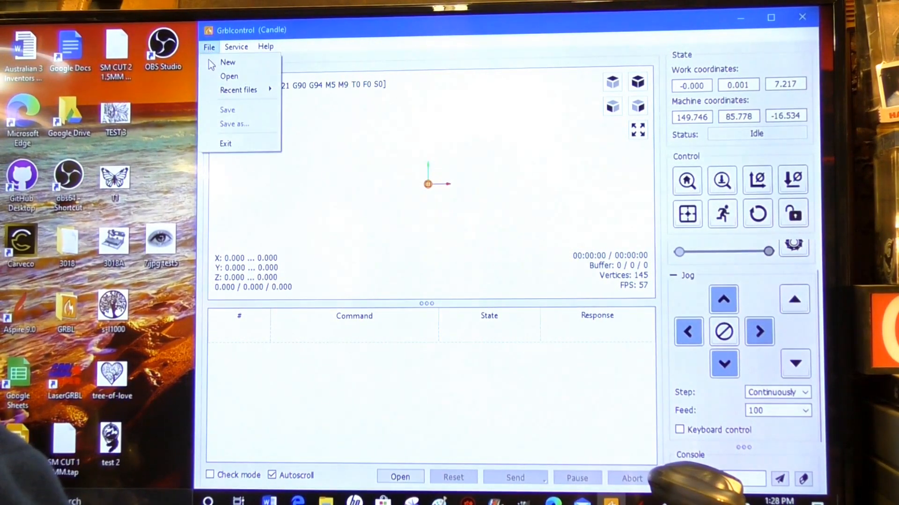
{"action": "left_click", "coordinate": [228, 62]}
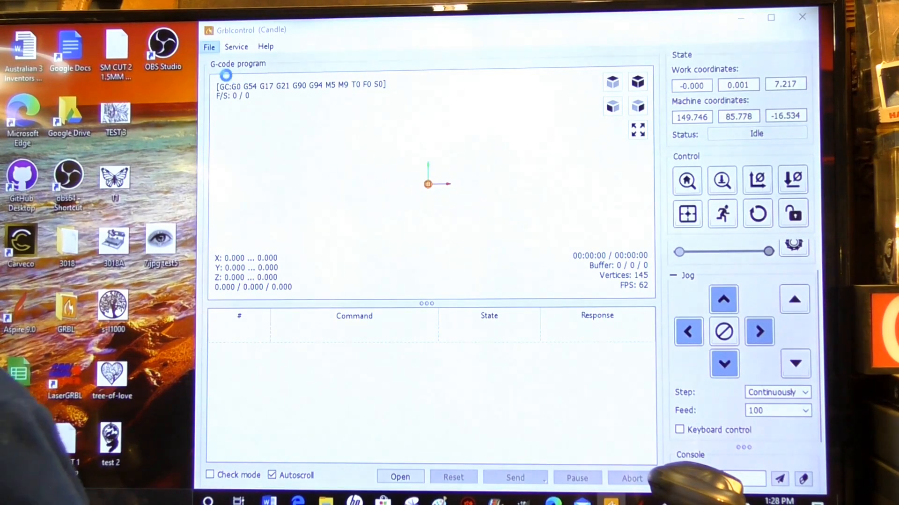
{"action": "left_click", "coordinate": [399, 477]}
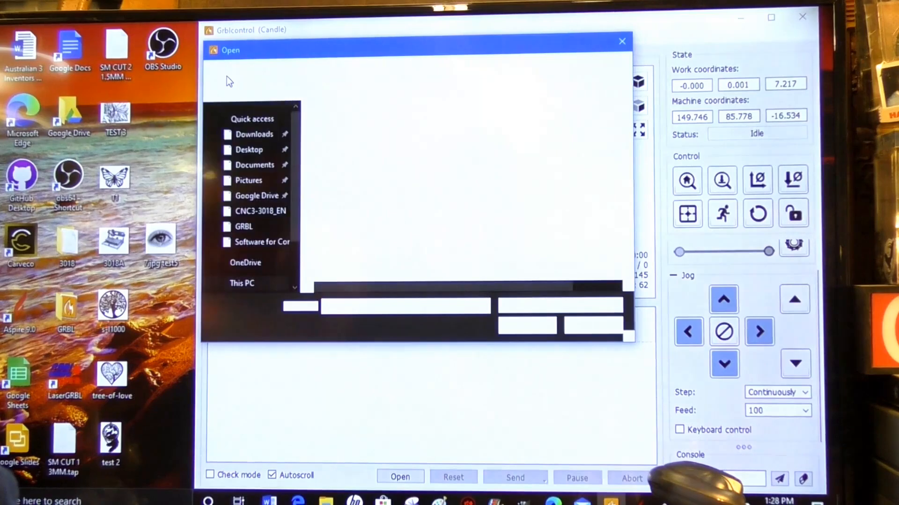
{"action": "left_click", "coordinate": [249, 150]}
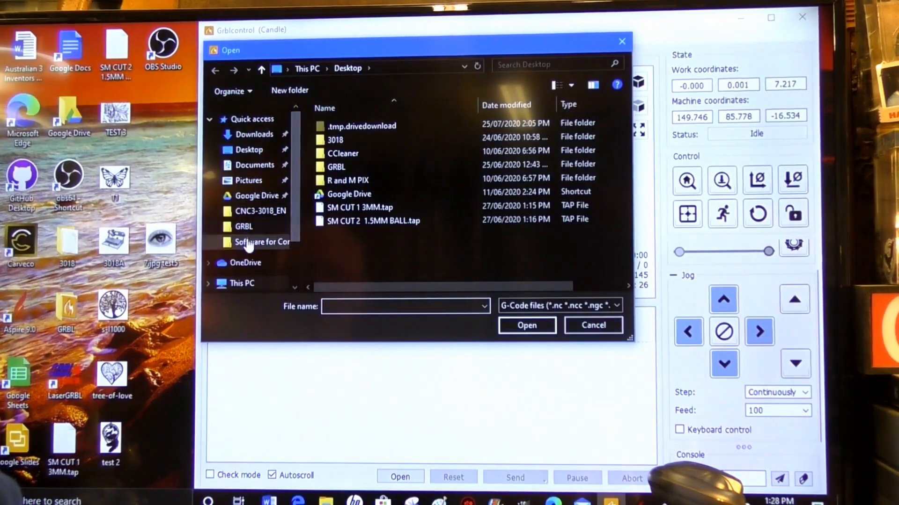
{"action": "scroll", "scroll_direction": "down", "scroll_amount": 3}
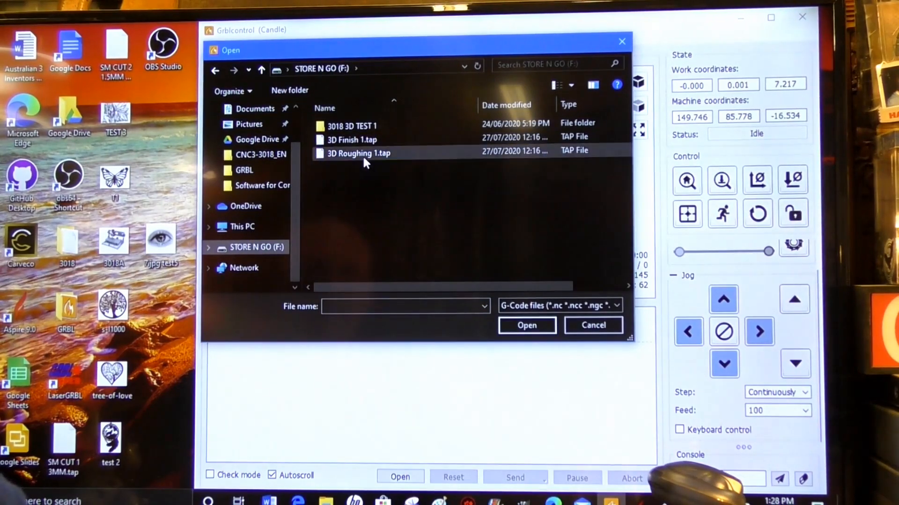
{"action": "mouse_move", "coordinate": [405, 159]}
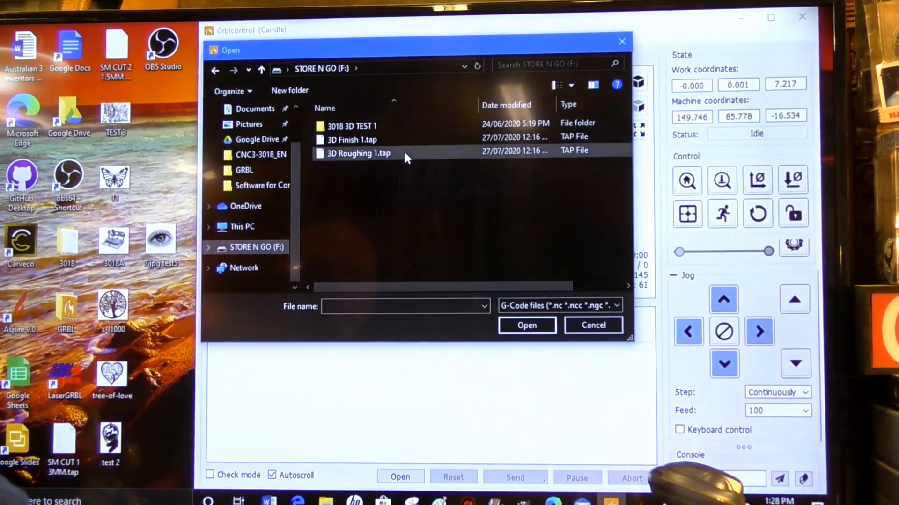